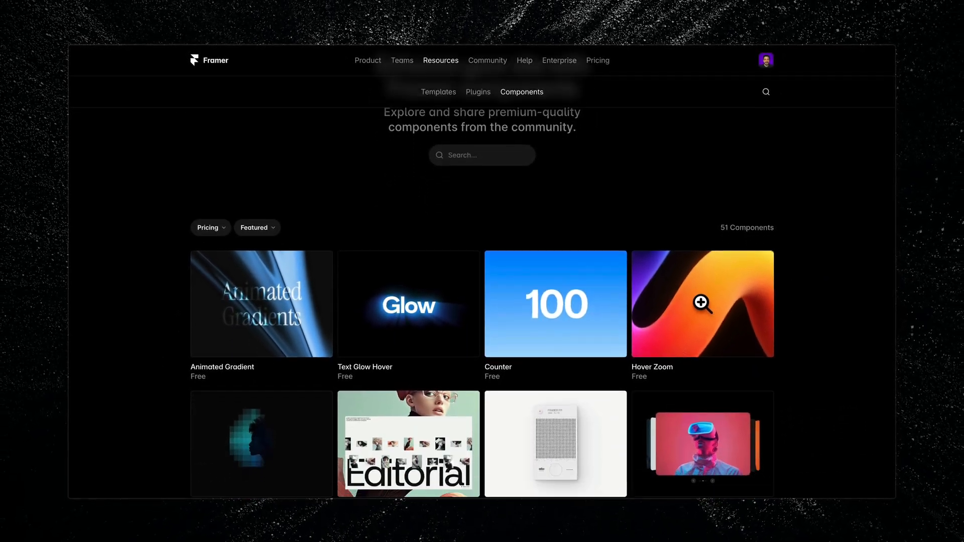
Step: Open a component preview, copy the analog Clock component, and paste it onto the canvas
{"action": "scroll", "scroll_direction": "down", "scroll_amount": 3}
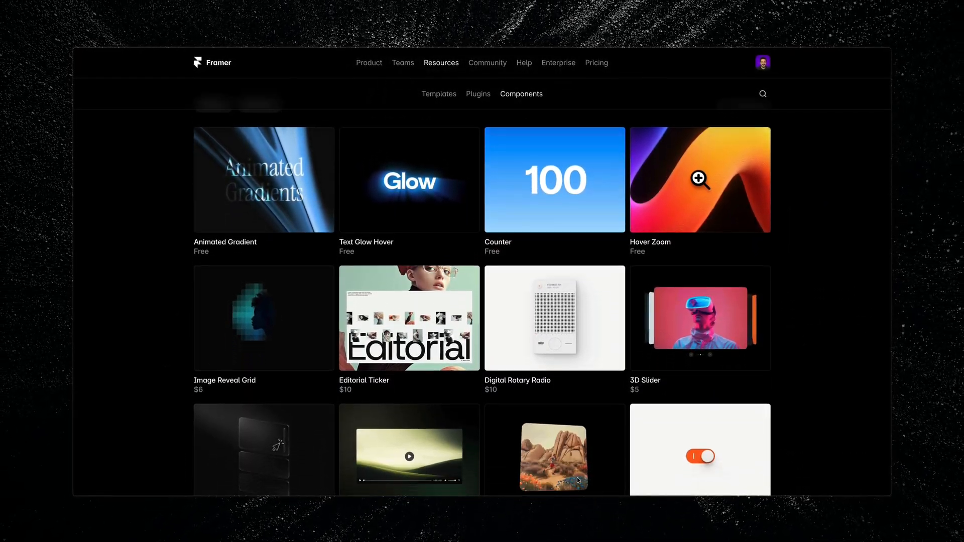
{"action": "scroll", "scroll_direction": "down", "scroll_amount": 3}
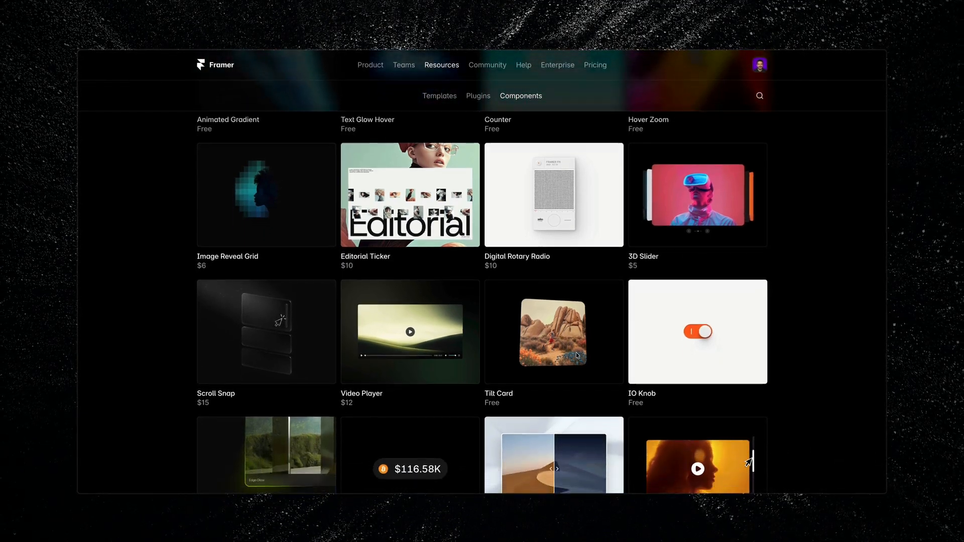
{"action": "left_click", "coordinate": [648, 120]}
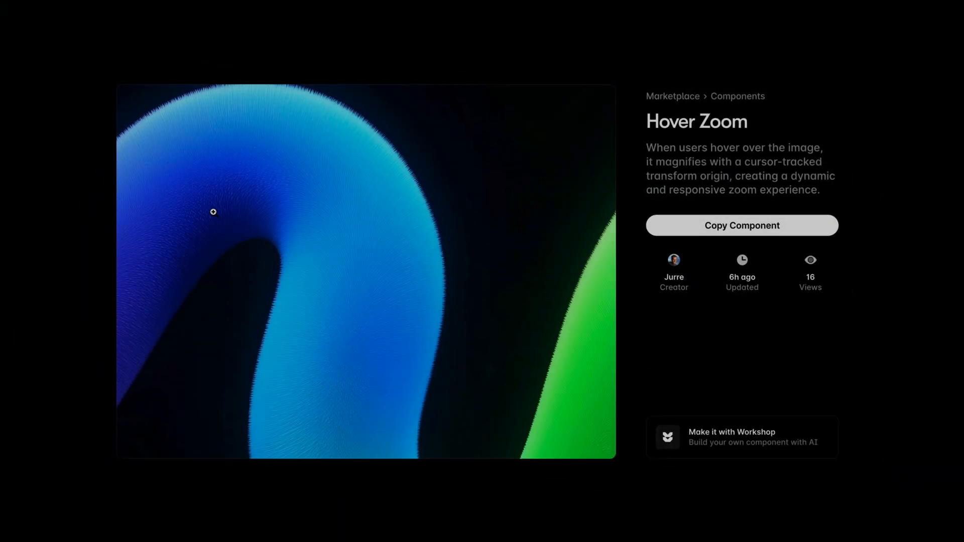
{"action": "mouse_move", "coordinate": [265, 307]}
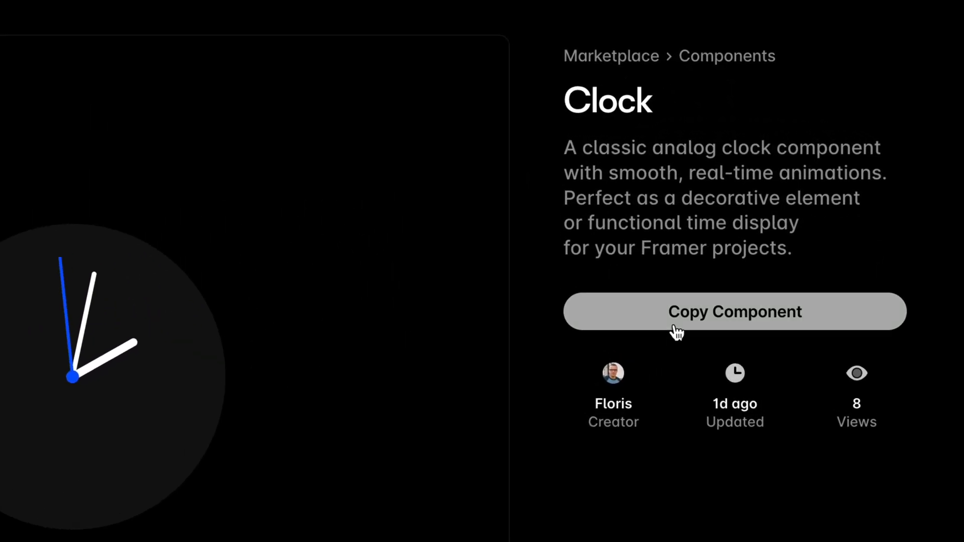
{"action": "left_click", "coordinate": [736, 312]}
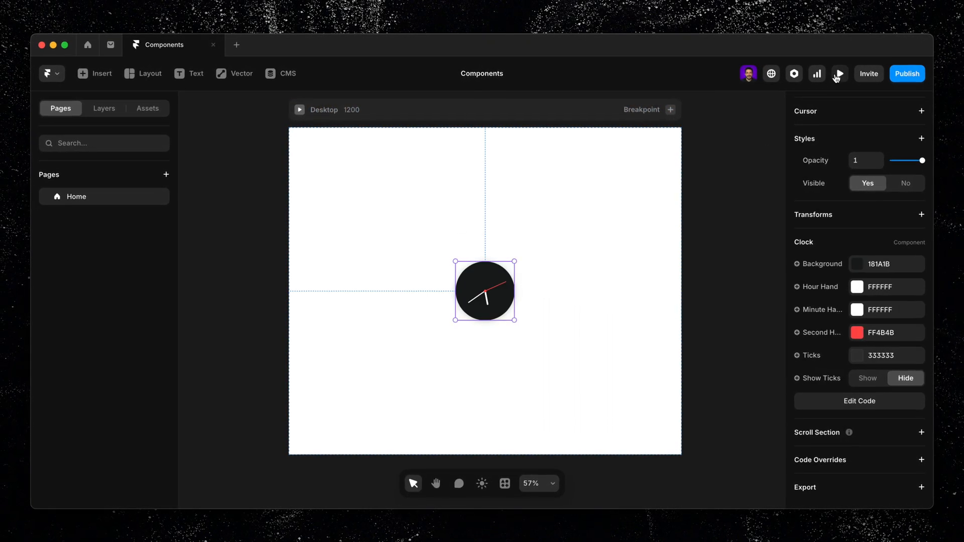
{"action": "left_click", "coordinate": [839, 73]}
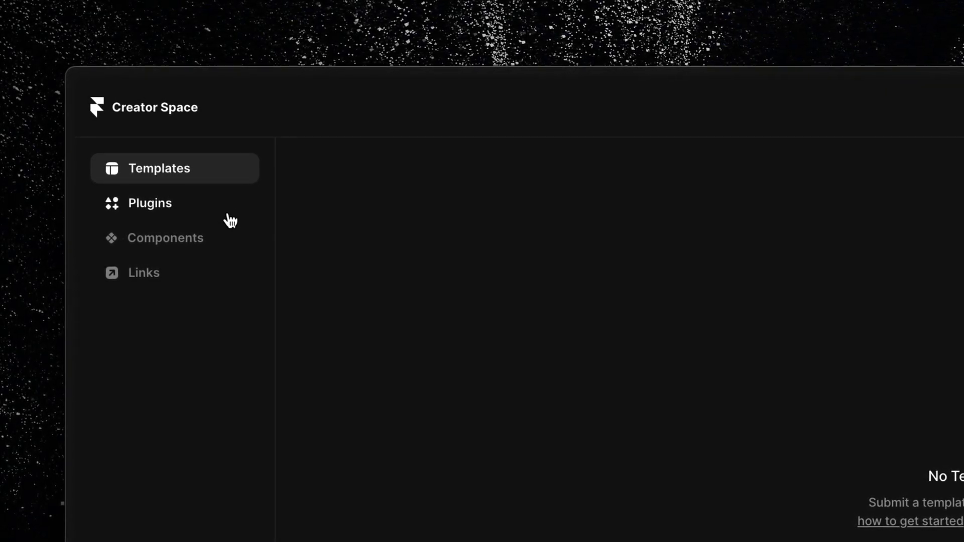
Step: Submit a new PricingSlider component with its details and confirm it meets requirements
{"action": "left_click", "coordinate": [165, 238]}
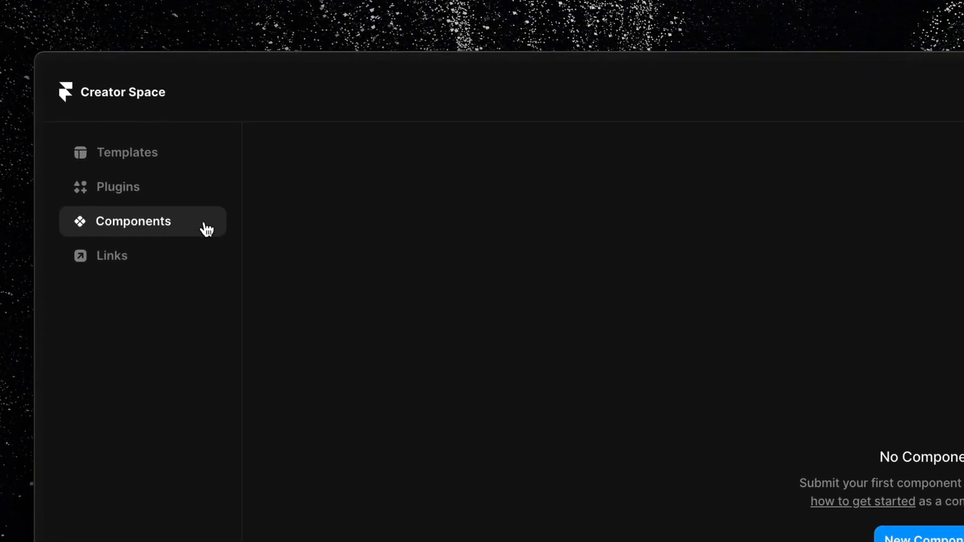
{"action": "left_click", "coordinate": [925, 540]}
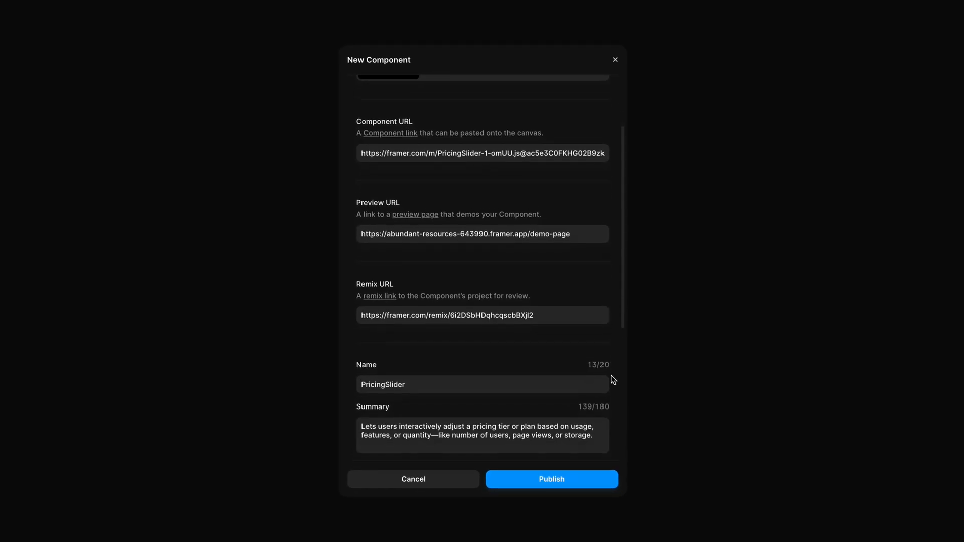
{"action": "left_click", "coordinate": [552, 479]}
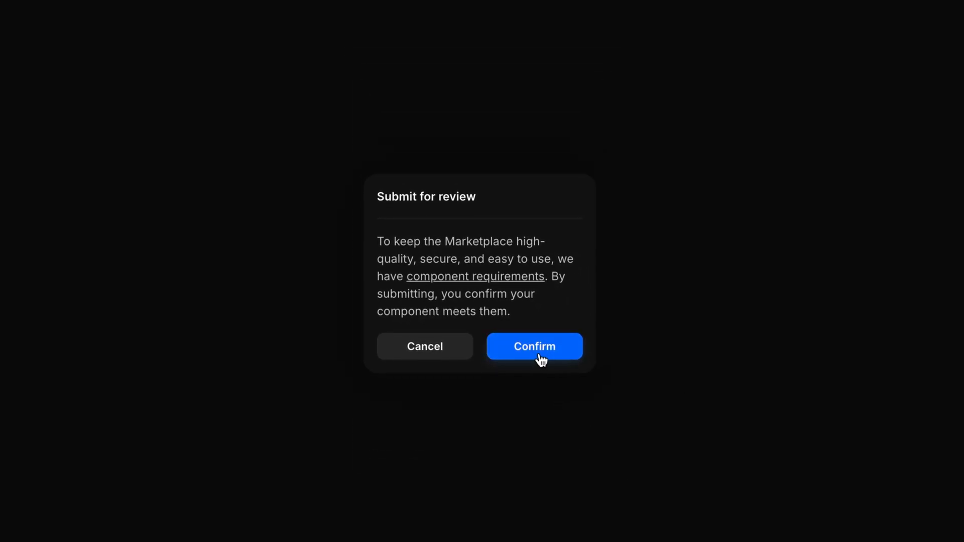
{"action": "left_click", "coordinate": [534, 347]}
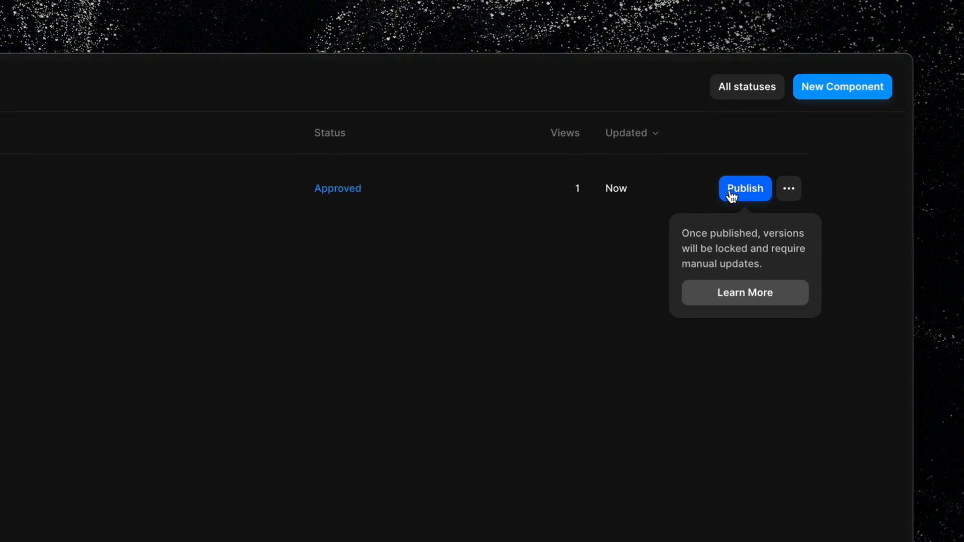
Step: Publish the approved PricingSlider row and confirm in the Publish to Marketplace dialog
{"action": "left_click", "coordinate": [745, 188]}
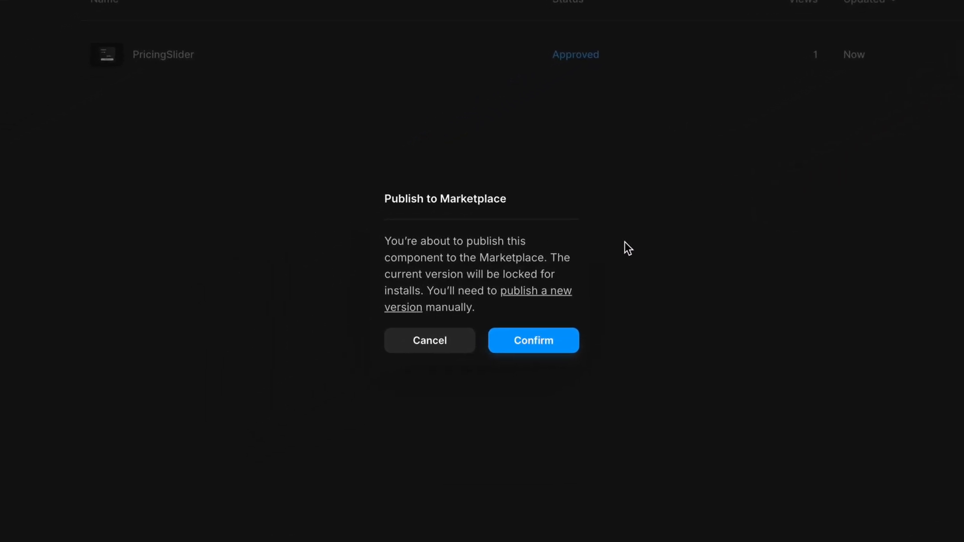
{"action": "mouse_move", "coordinate": [567, 343]}
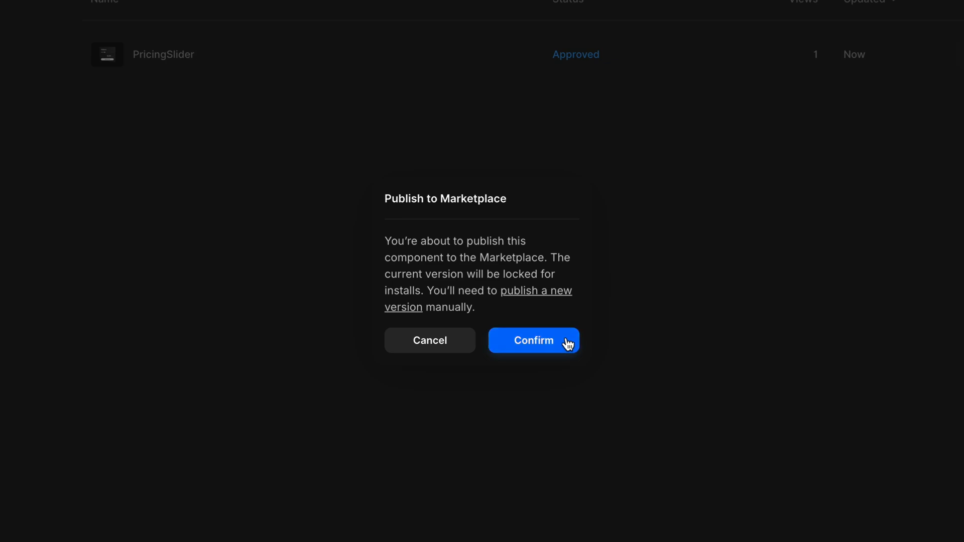
{"action": "left_click", "coordinate": [534, 341]}
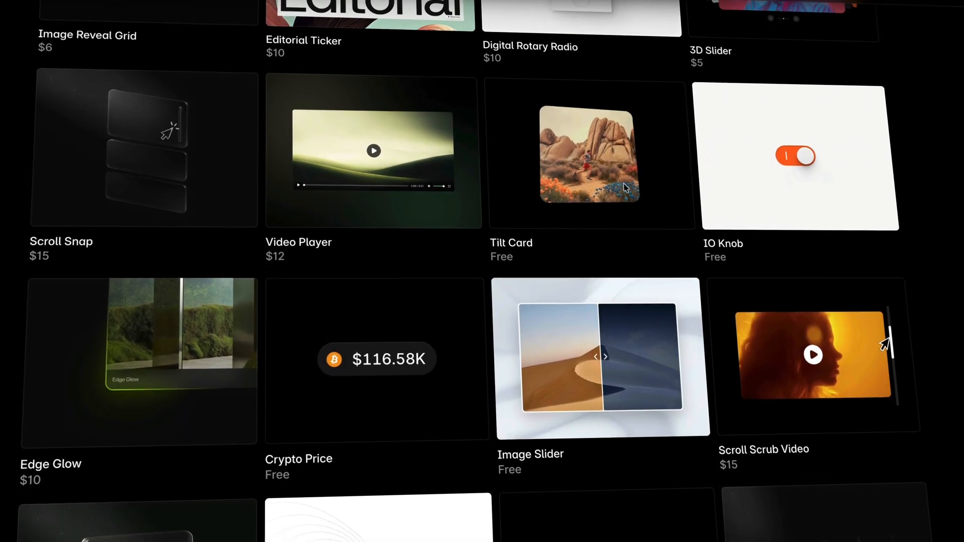
{"action": "scroll", "scroll_direction": "down", "scroll_amount": 3}
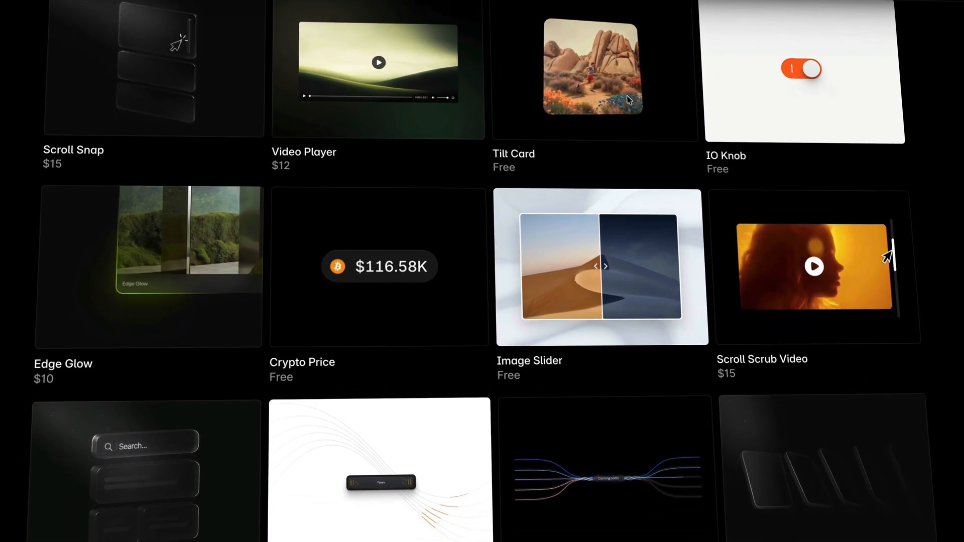